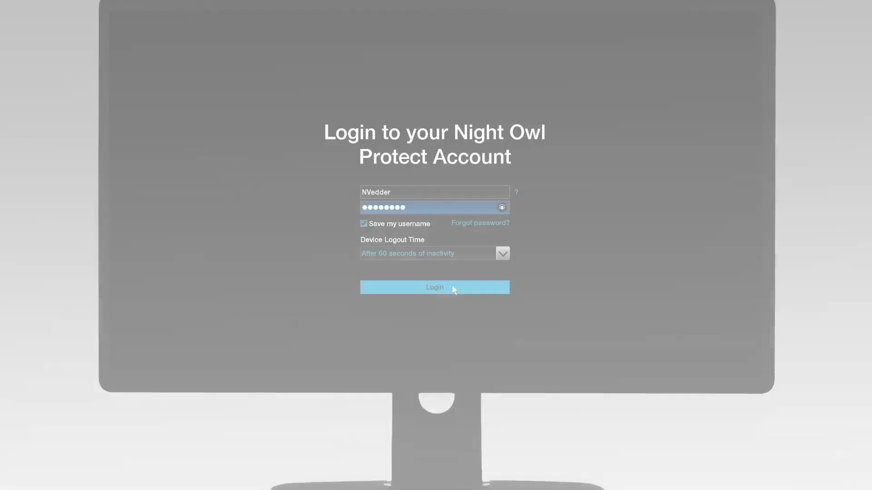
# Step: Log in to the Night Owl Protect account with the saved username and password
pyautogui.click(434, 288)
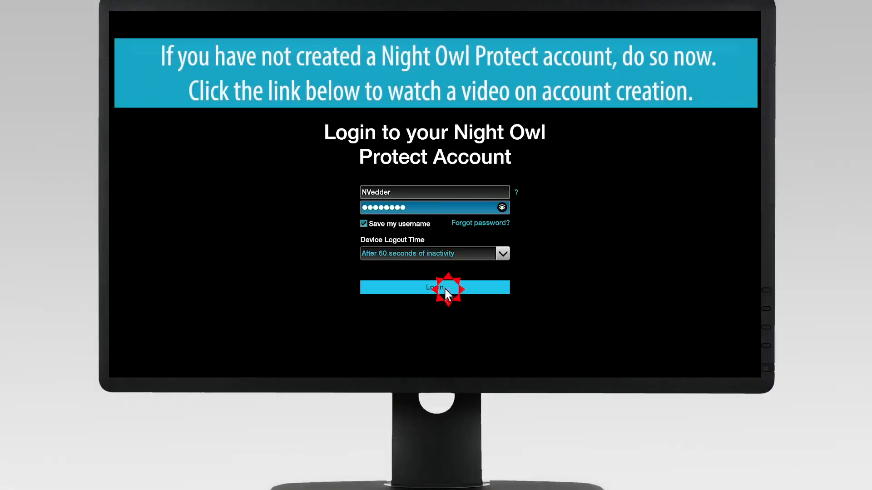
pyautogui.click(434, 287)
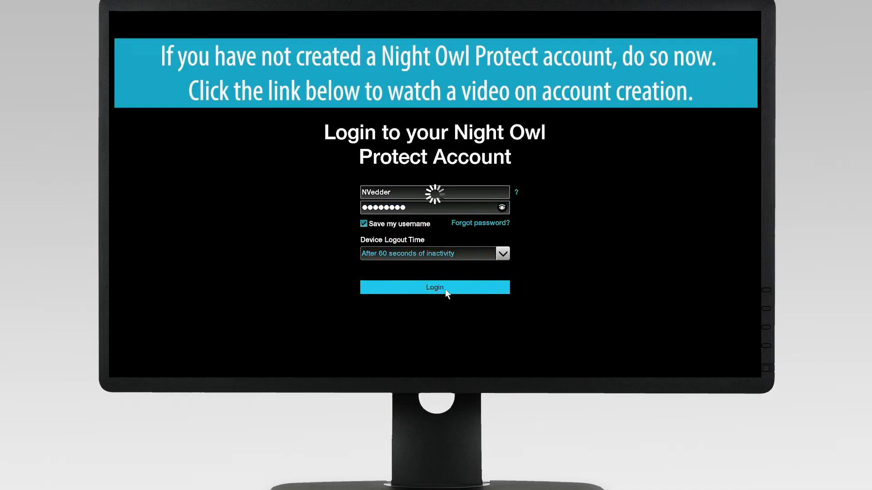
pyautogui.click(434, 287)
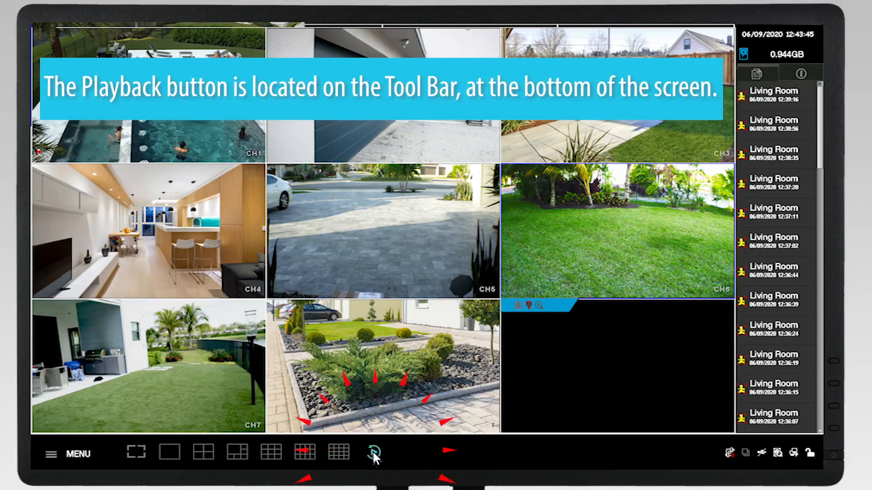
# Step: Switch from the live camera view to the Playback screen
pyautogui.click(374, 453)
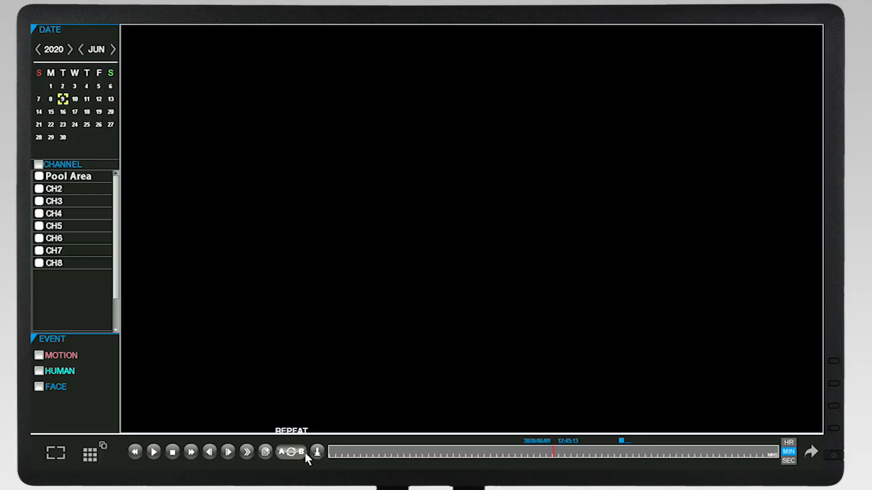
# Step: Play the MAY/26/2020 13:19:32 motion event from the list and begin a backup
pyautogui.click(265, 451)
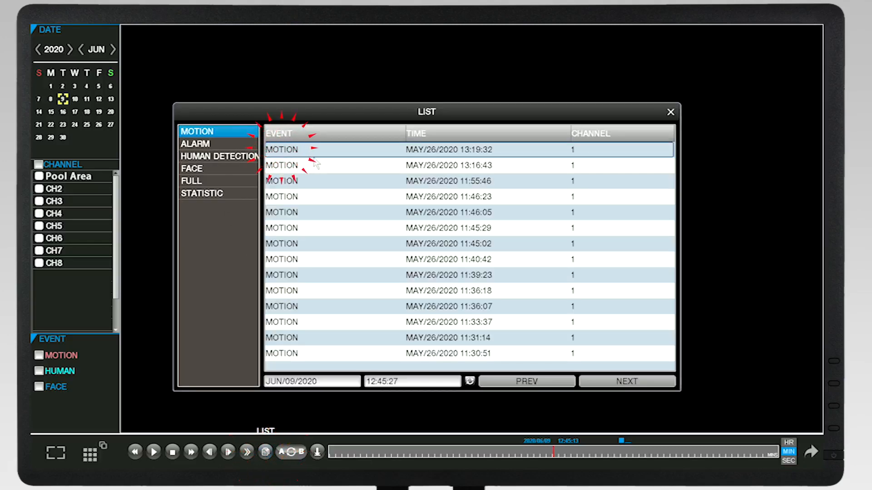
pyautogui.click(671, 112)
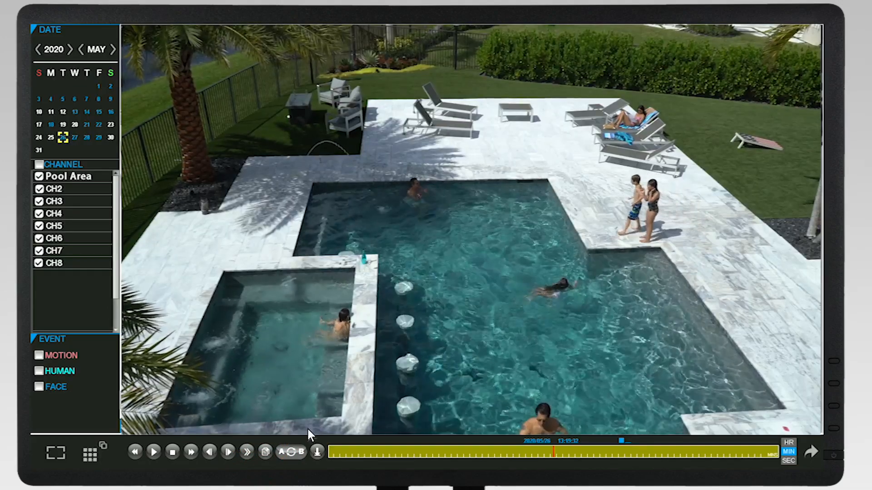
pyautogui.click(154, 451)
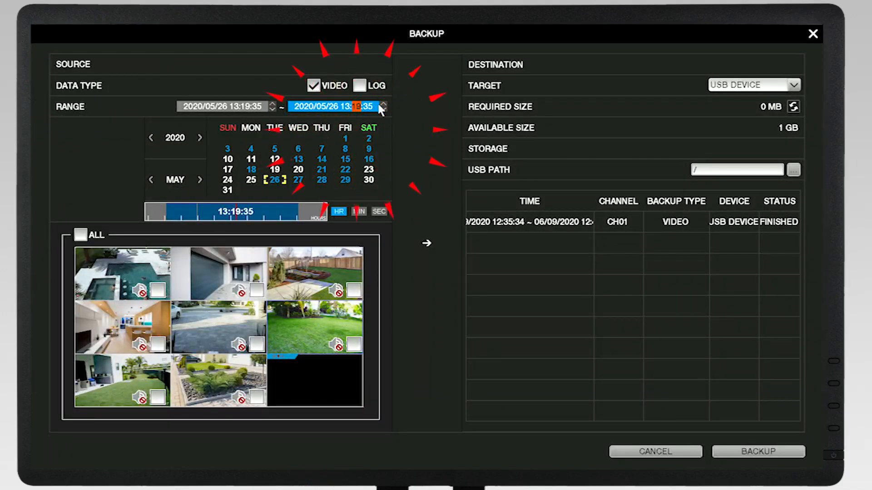
# Step: Set the backup end time to 13:22:35, select CH1 Pool Area, and browse USB folders
pyautogui.click(382, 104)
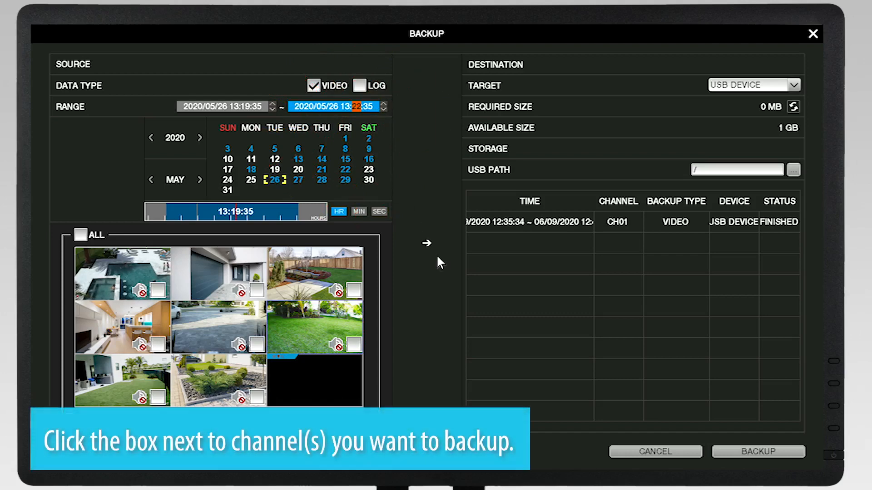
pyautogui.click(139, 289)
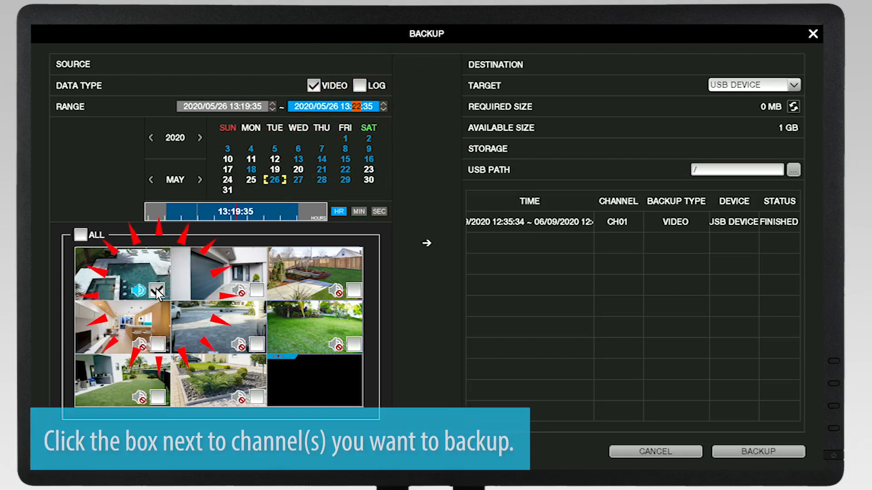
pyautogui.click(158, 290)
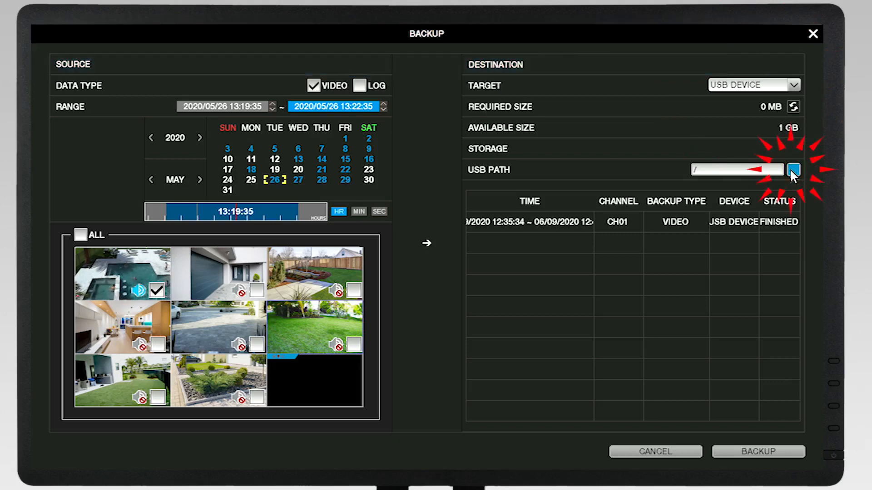
pyautogui.click(793, 170)
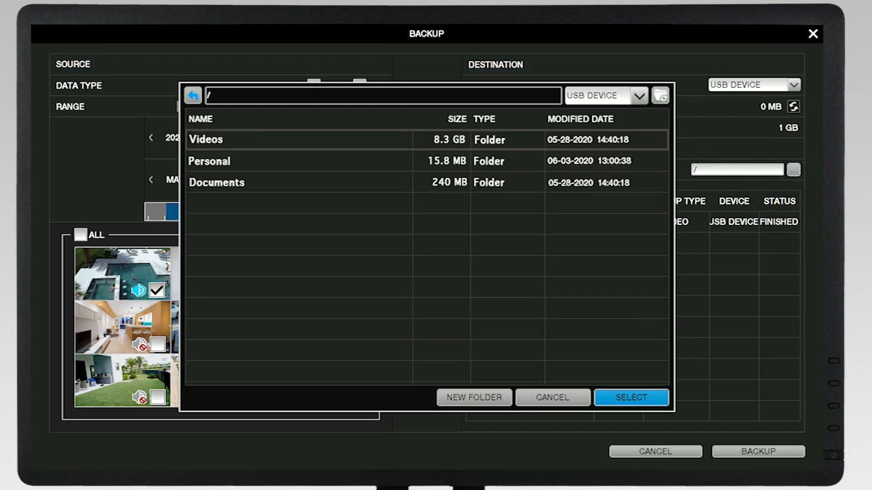
pyautogui.moveTo(247, 147)
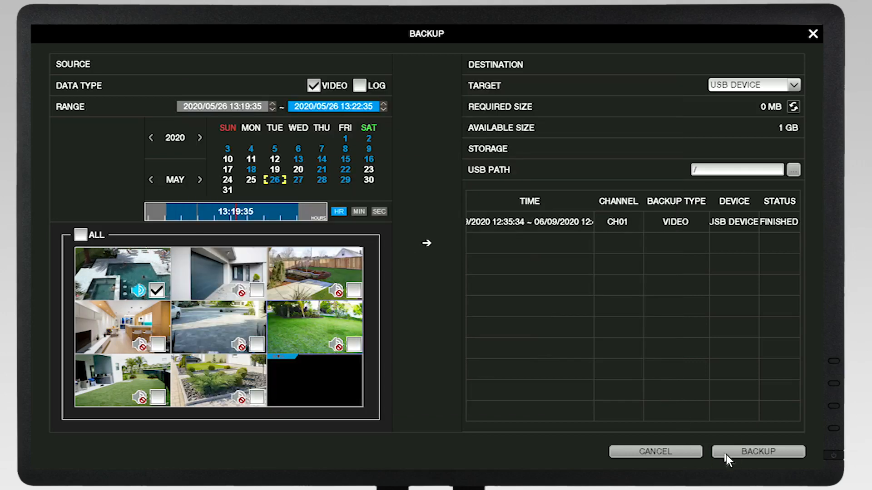
# Step: Queue the 12 MB Pool Area backup job for copying to USB
pyautogui.click(757, 451)
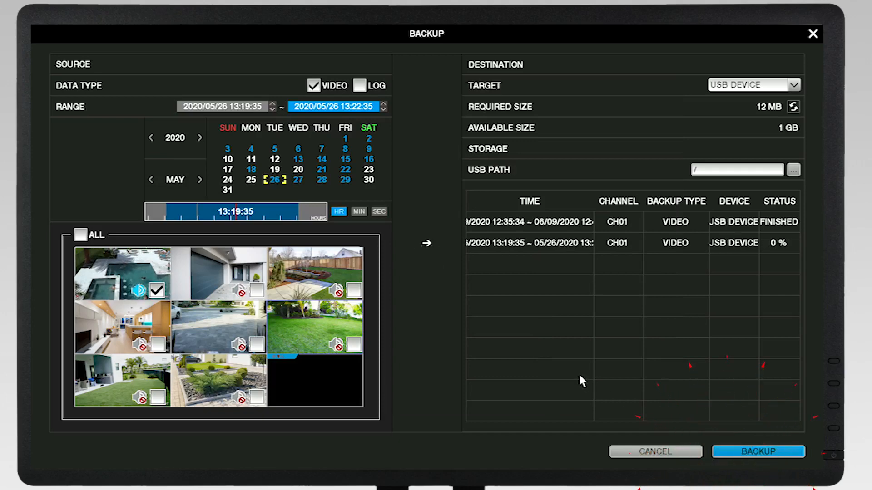